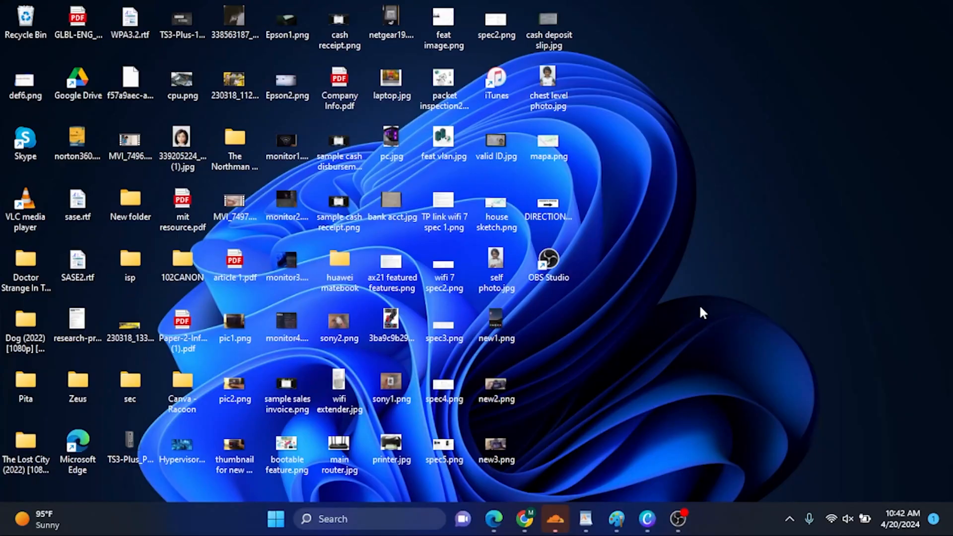
{"action": "mouse_move", "coordinate": [363, 491]}
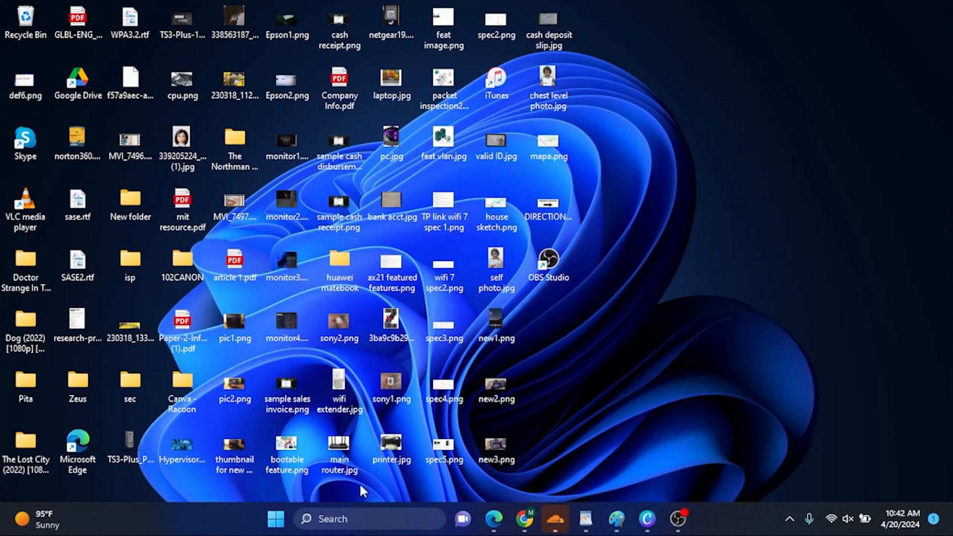
- Search Windows for "power" and open the Balanced plan's Edit Plan Settings
{"action": "left_click", "coordinate": [344, 519]}
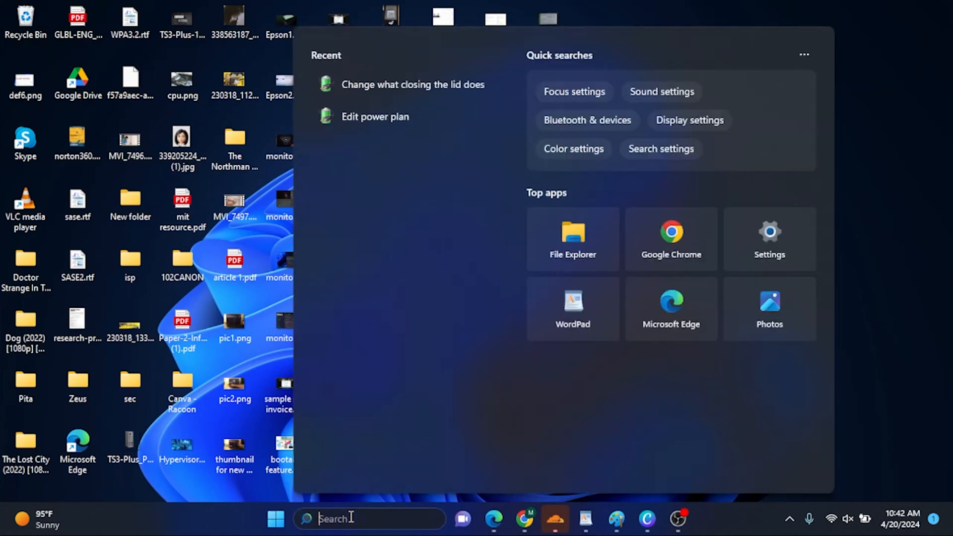
{"action": "type", "text": "power"}
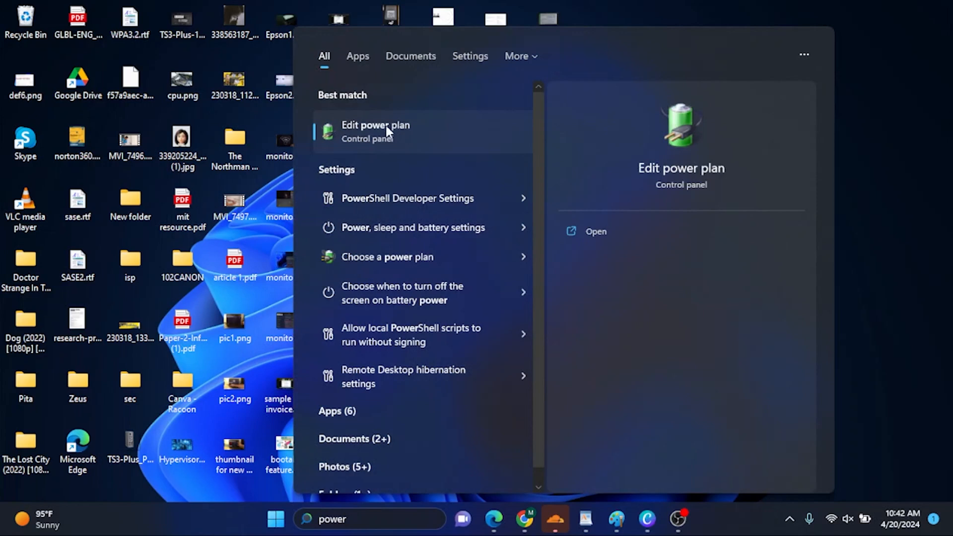
{"action": "mouse_move", "coordinate": [377, 140]}
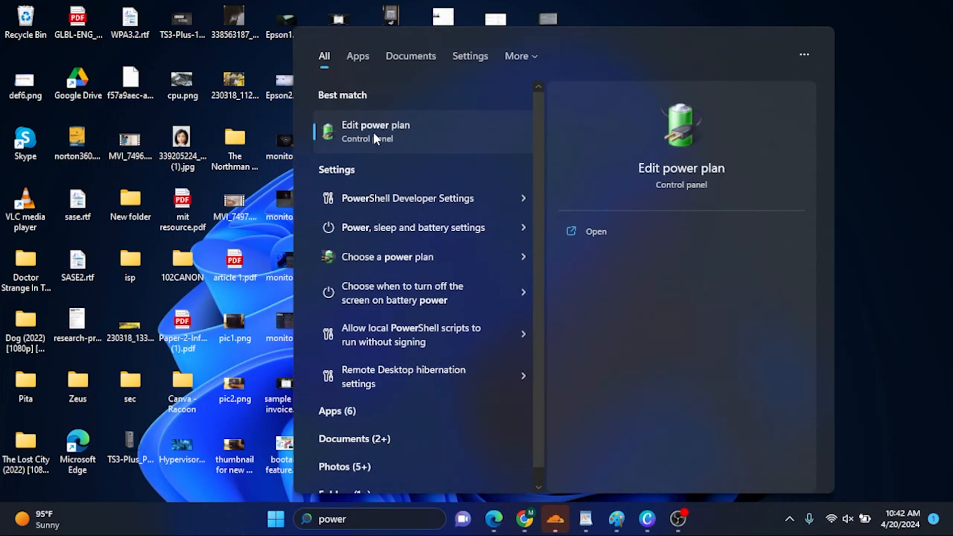
{"action": "left_click", "coordinate": [375, 132]}
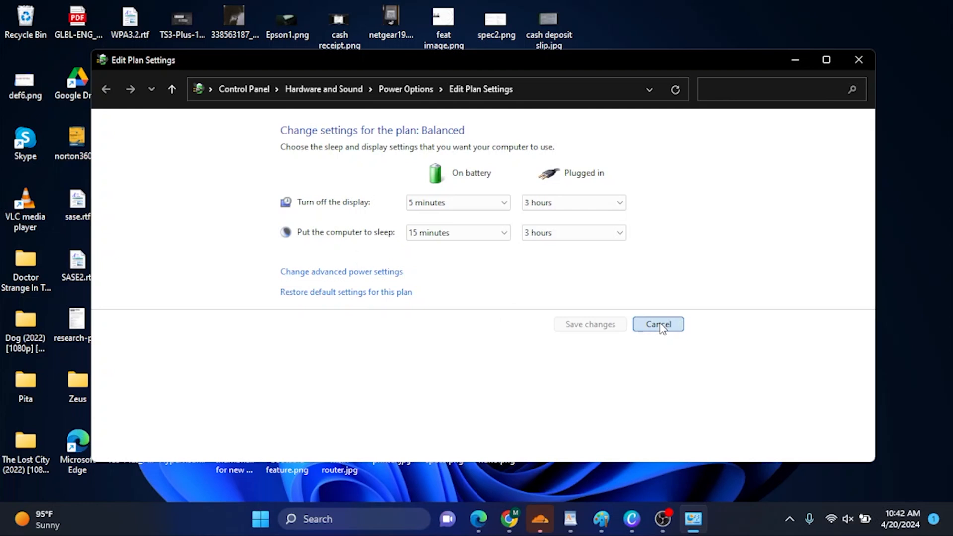
- Cancel out of the Balanced plan editor without saving changes
{"action": "left_click", "coordinate": [657, 324]}
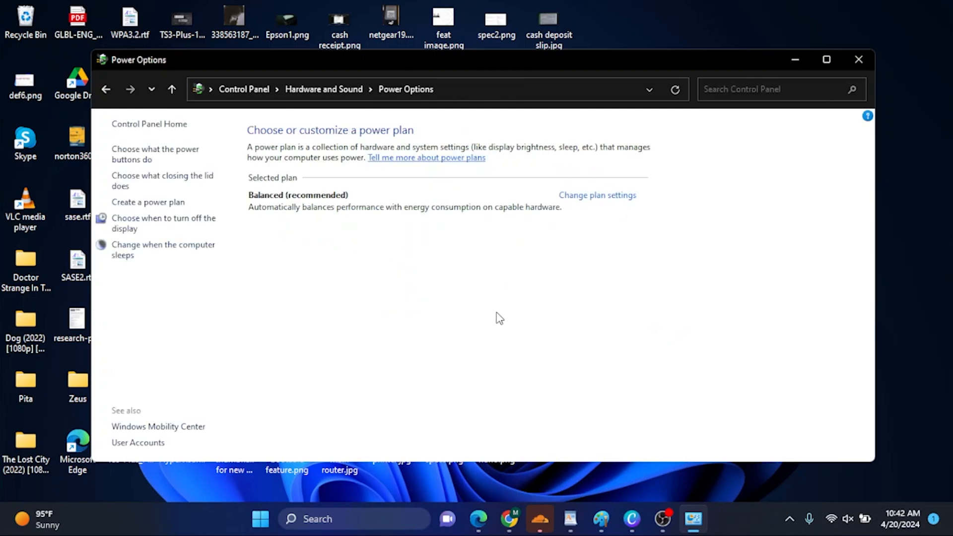
{"action": "mouse_move", "coordinate": [375, 297]}
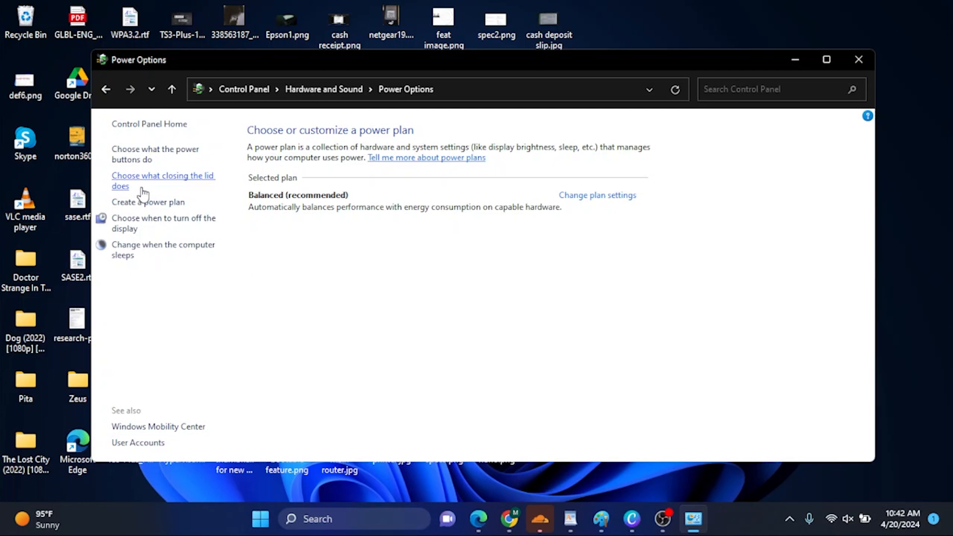
{"action": "mouse_move", "coordinate": [170, 181]}
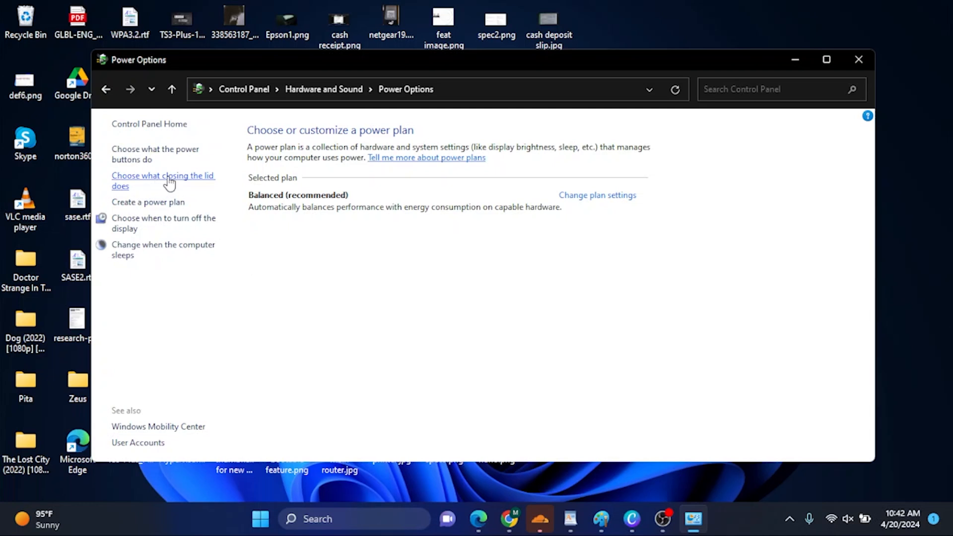
{"action": "left_click", "coordinate": [163, 181]}
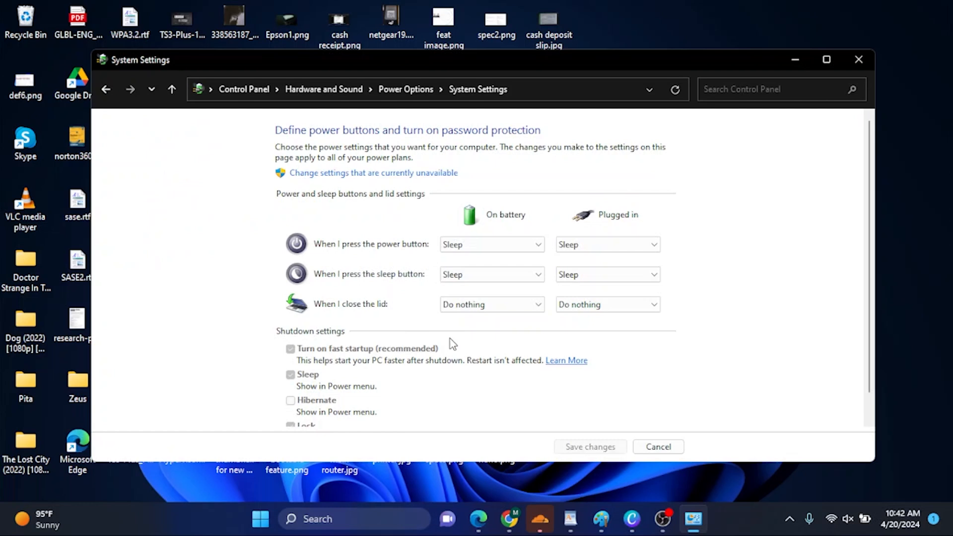
{"action": "mouse_move", "coordinate": [334, 297]}
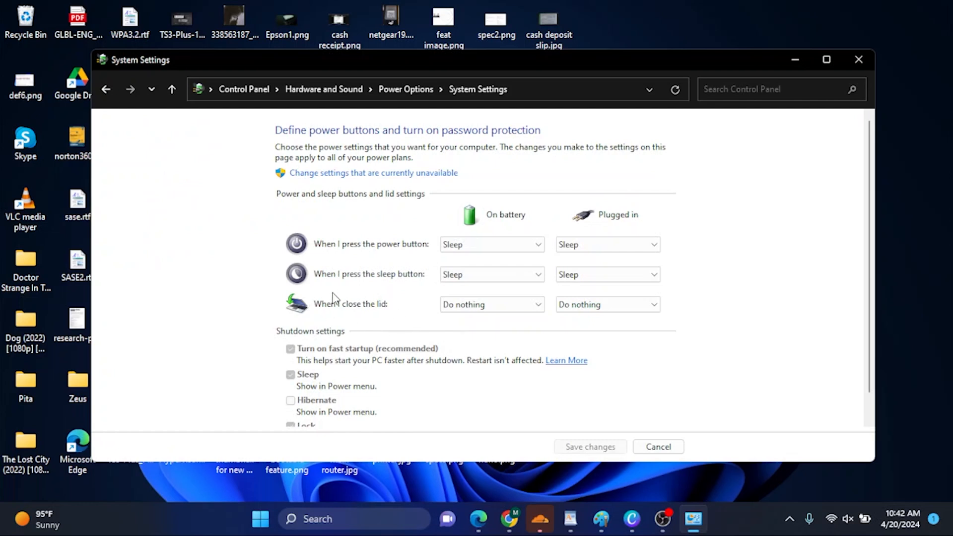
{"action": "left_click", "coordinate": [492, 304]}
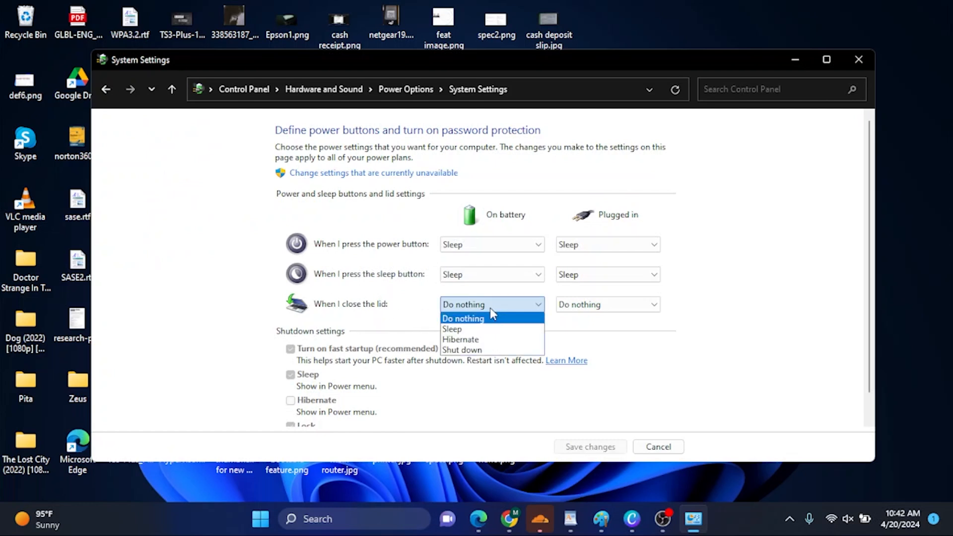
{"action": "mouse_move", "coordinate": [468, 329]}
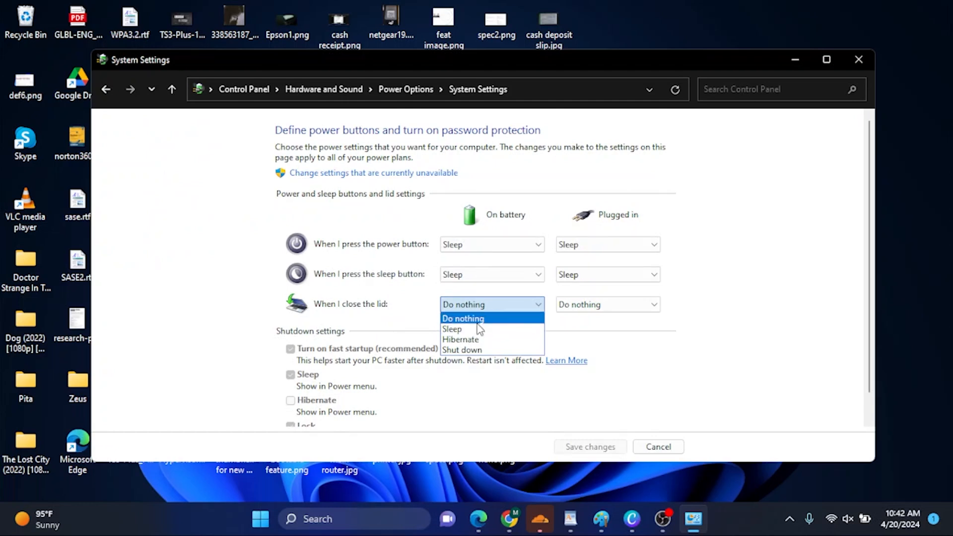
{"action": "mouse_move", "coordinate": [469, 355]}
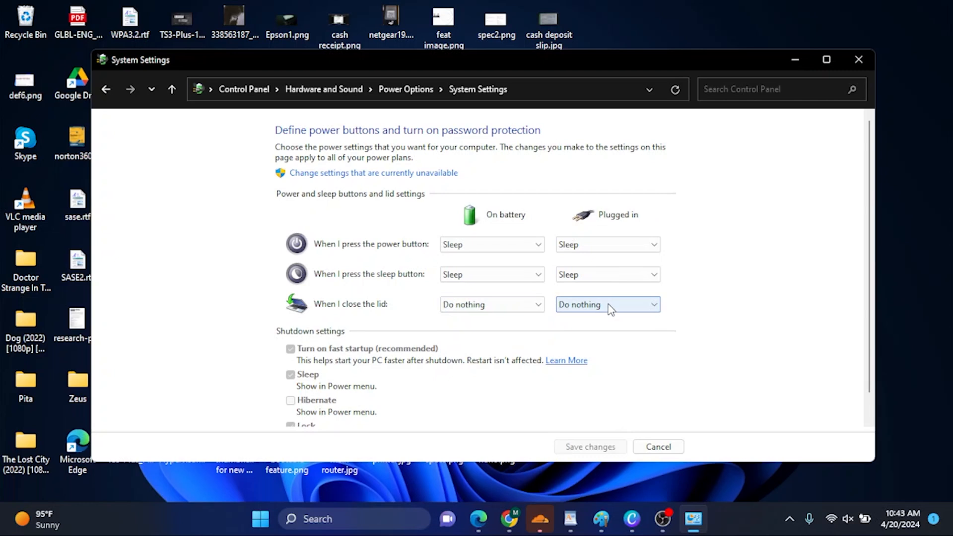
{"action": "left_click", "coordinate": [608, 305]}
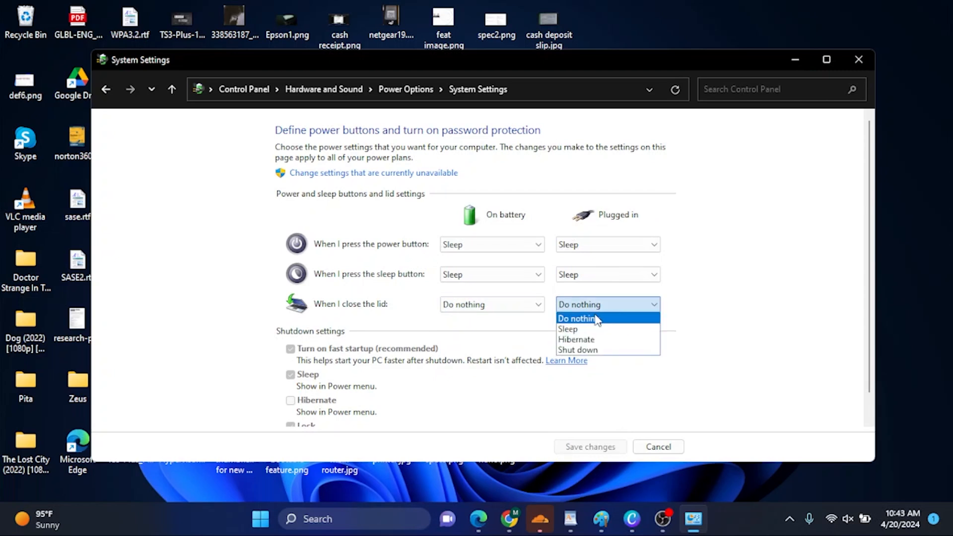
{"action": "mouse_move", "coordinate": [616, 324]}
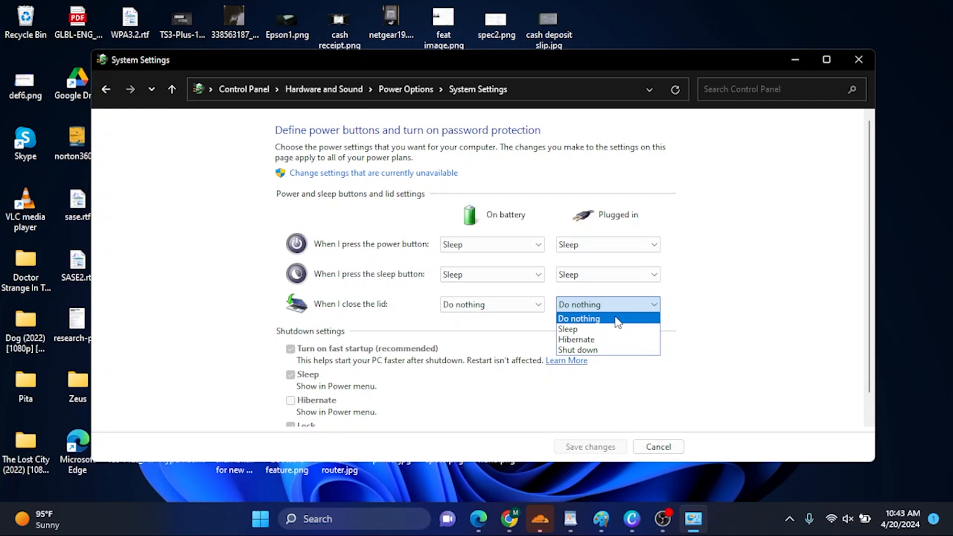
{"action": "mouse_move", "coordinate": [572, 331]}
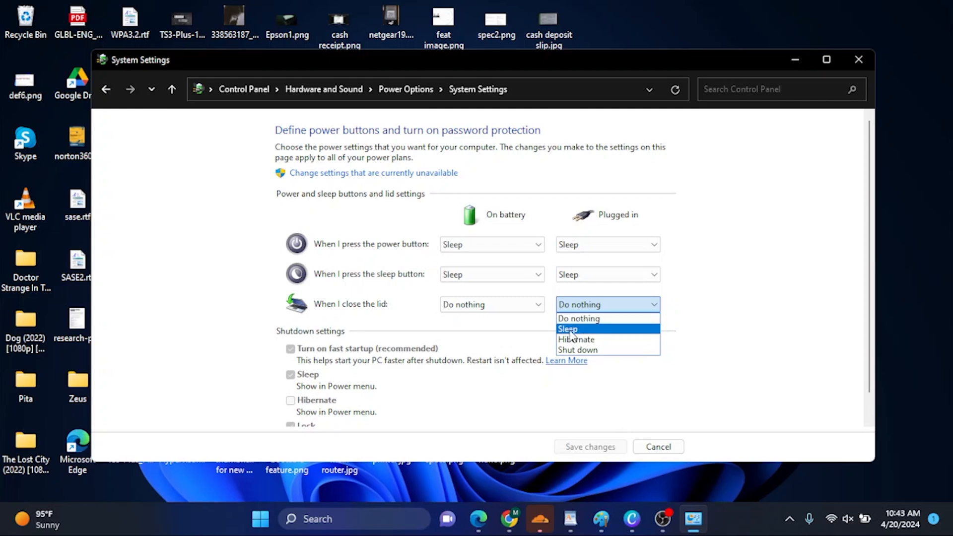
{"action": "left_click", "coordinate": [579, 318]}
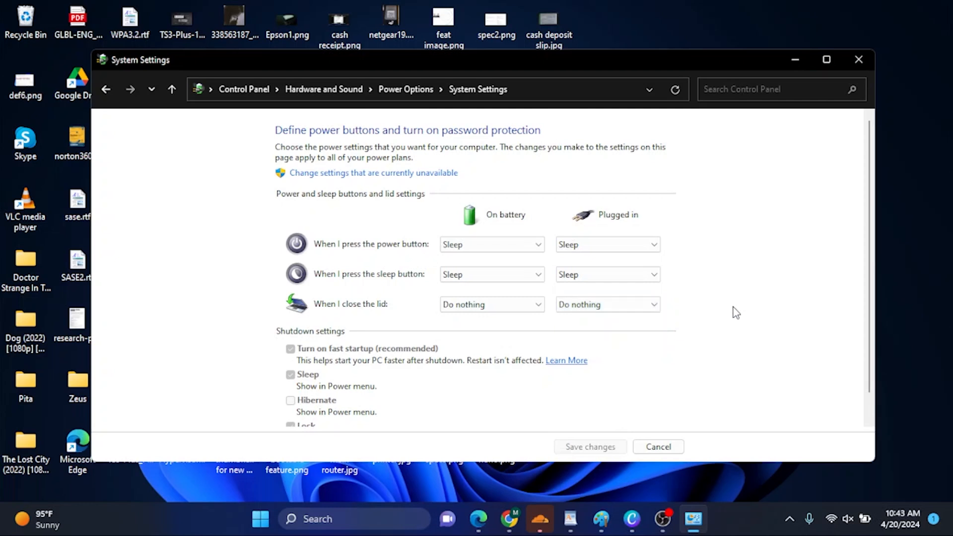
{"action": "left_click", "coordinate": [607, 304]}
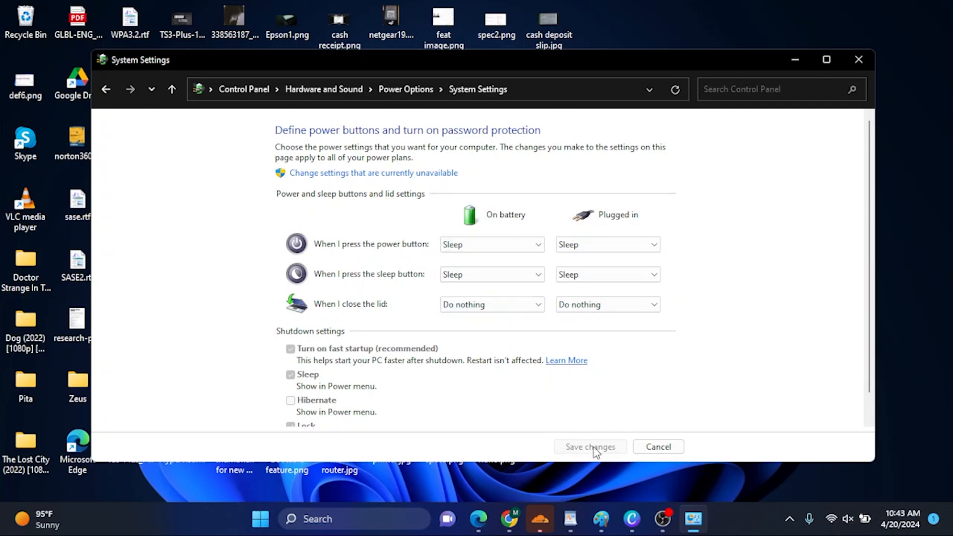
{"action": "mouse_move", "coordinate": [655, 447]}
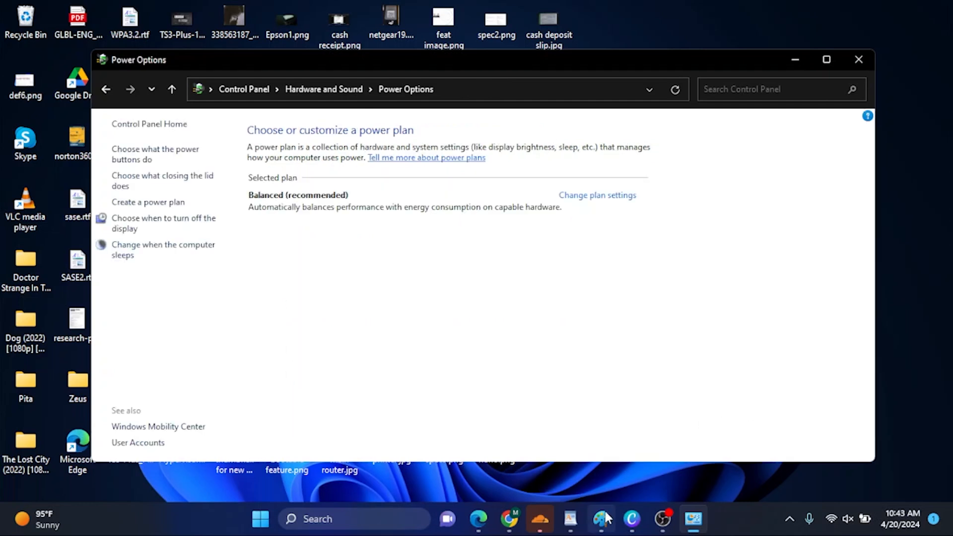
- Close Power Options and search Windows for "lid"
{"action": "left_click", "coordinate": [857, 60]}
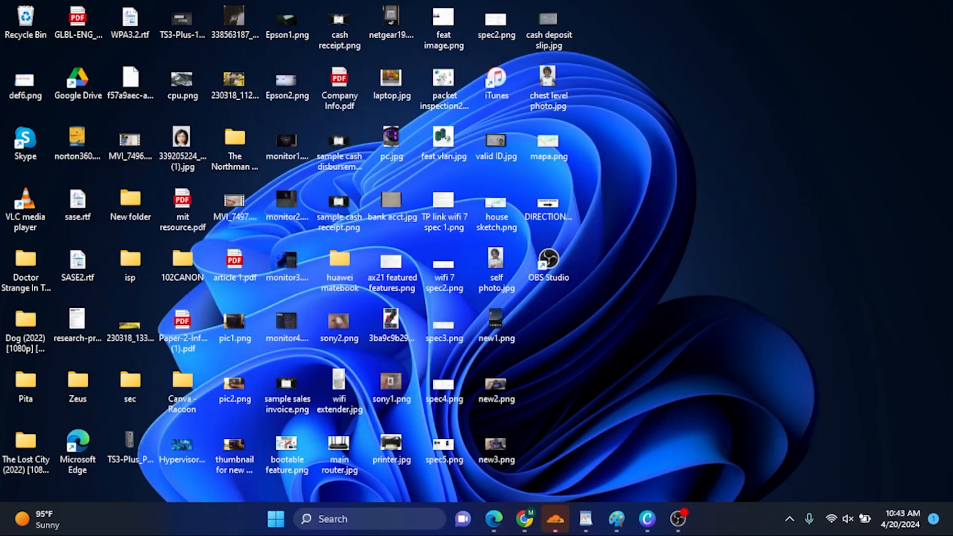
{"action": "type", "text": "lid"}
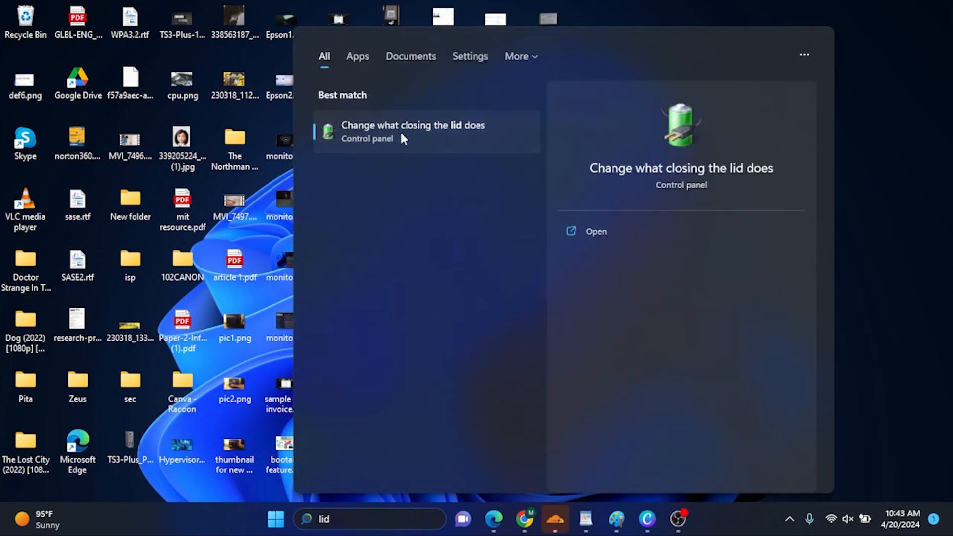
{"action": "mouse_move", "coordinate": [432, 136]}
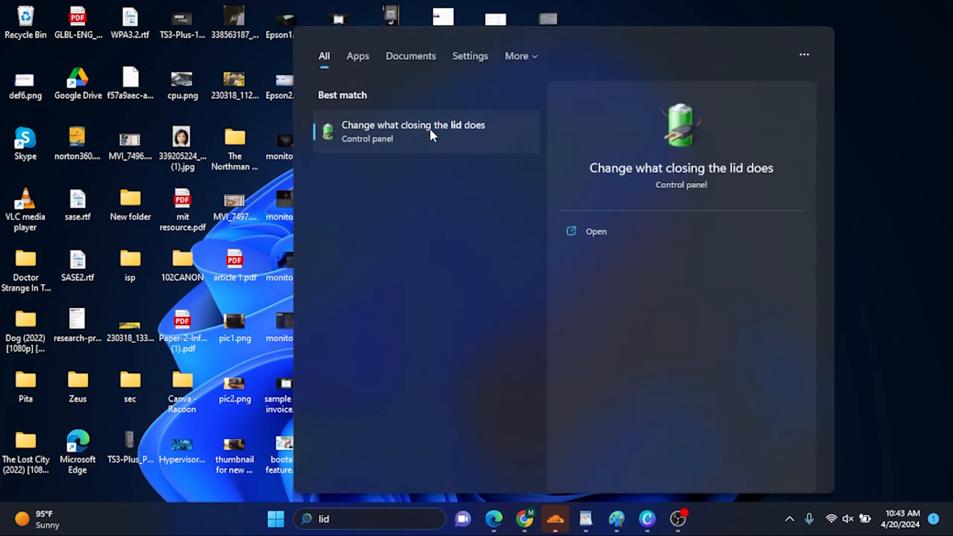
- Open 'Change what closing the lid does', keep battery lid action at Do nothing, and close
{"action": "left_click", "coordinate": [423, 131]}
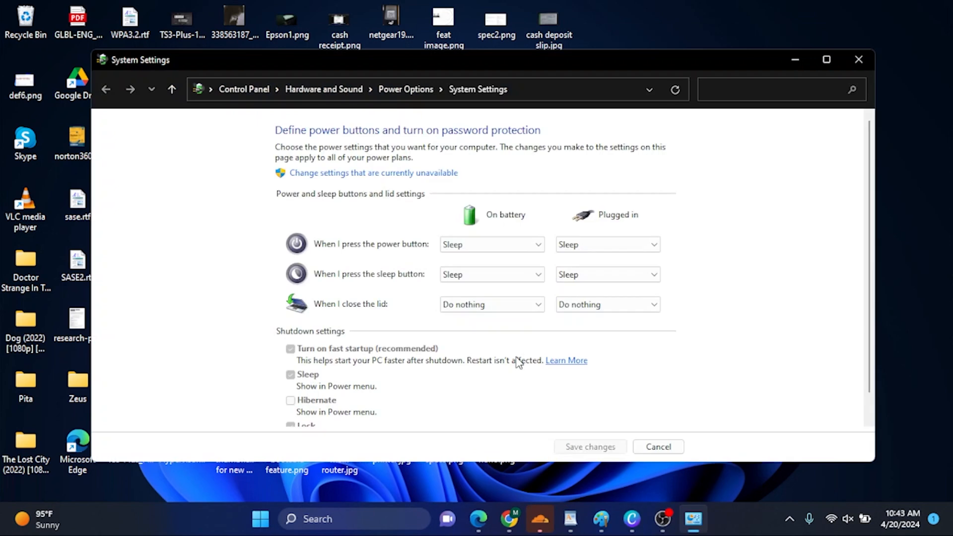
{"action": "left_click", "coordinate": [491, 304]}
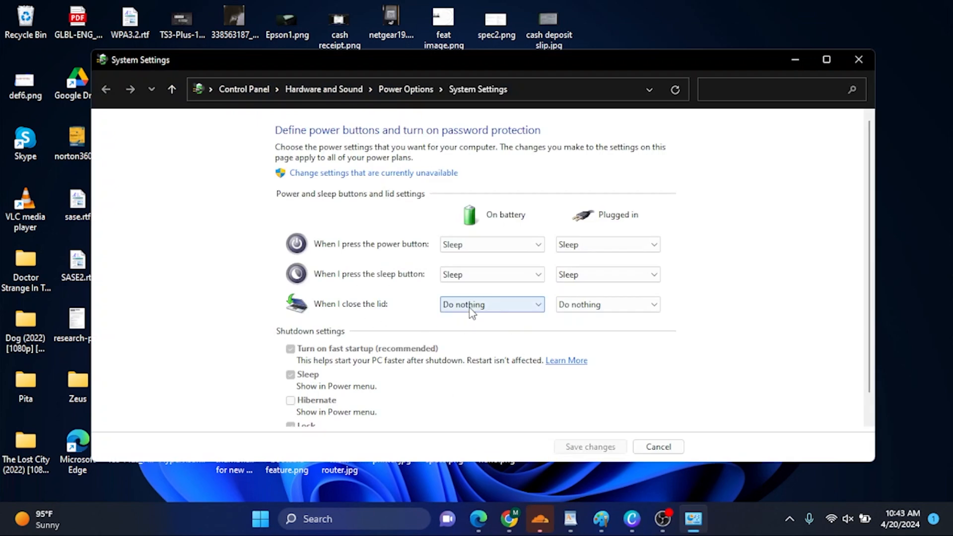
{"action": "left_click", "coordinate": [492, 304]}
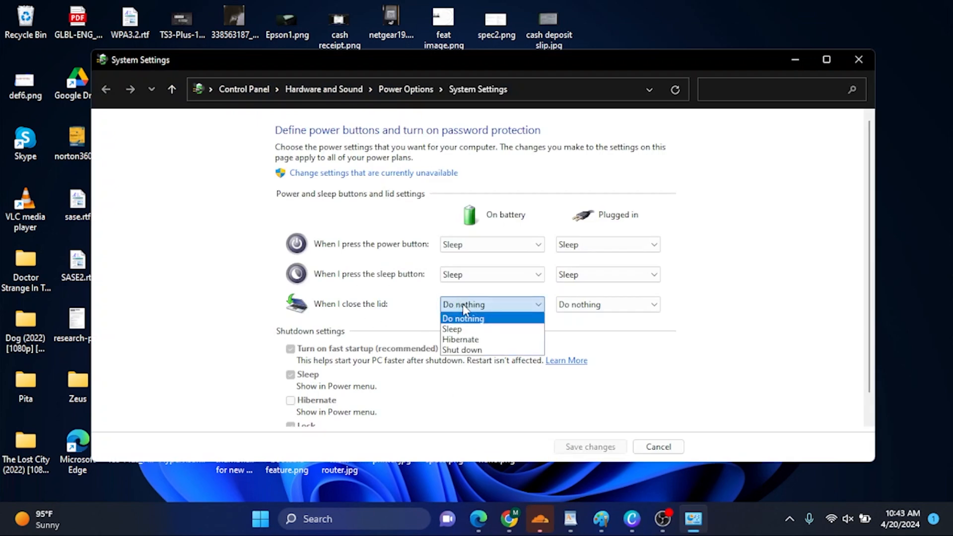
{"action": "left_click", "coordinate": [463, 318]}
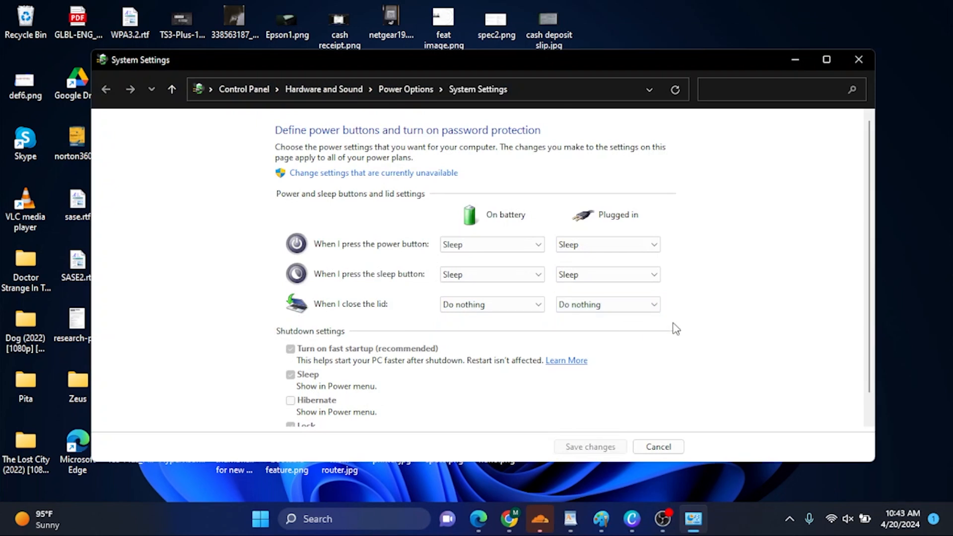
{"action": "left_click", "coordinate": [858, 59]}
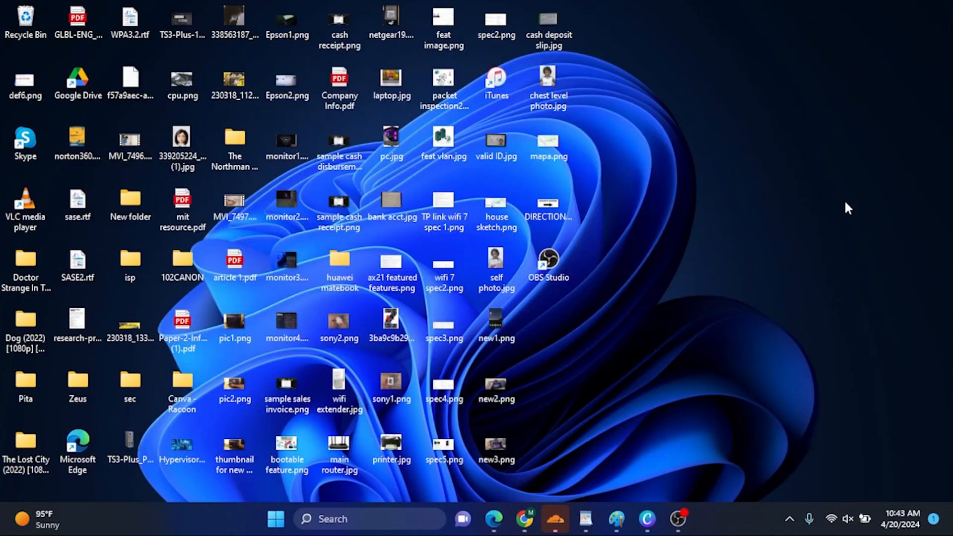
{"action": "mouse_move", "coordinate": [708, 518]}
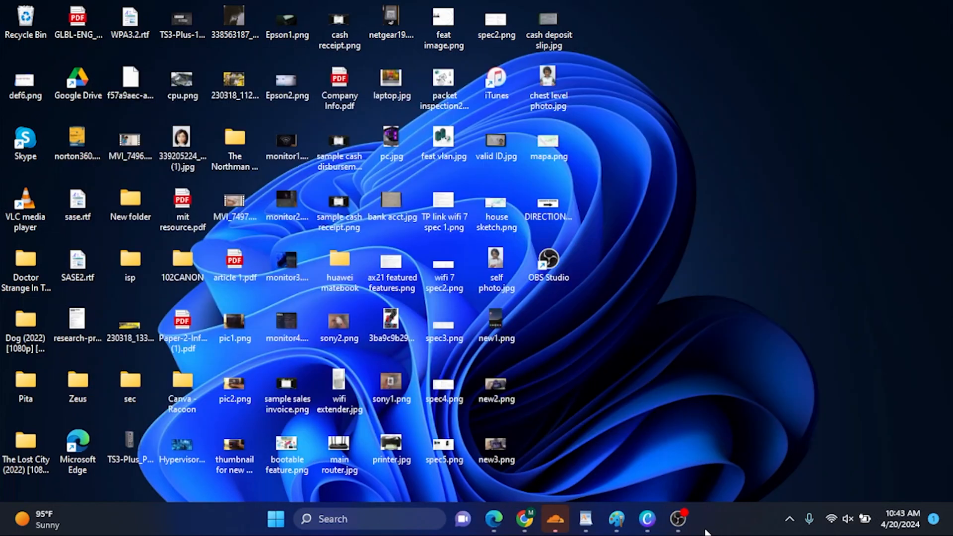